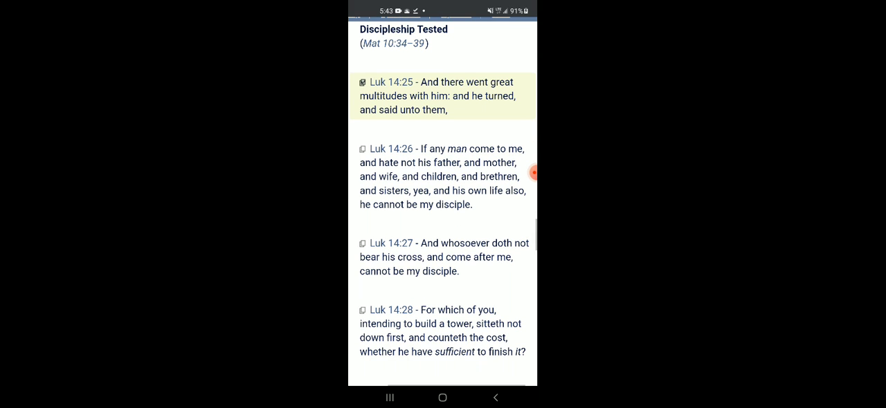
- Highlight Luke 14:26 alongside the already-marked Luke 14:25
click(443, 177)
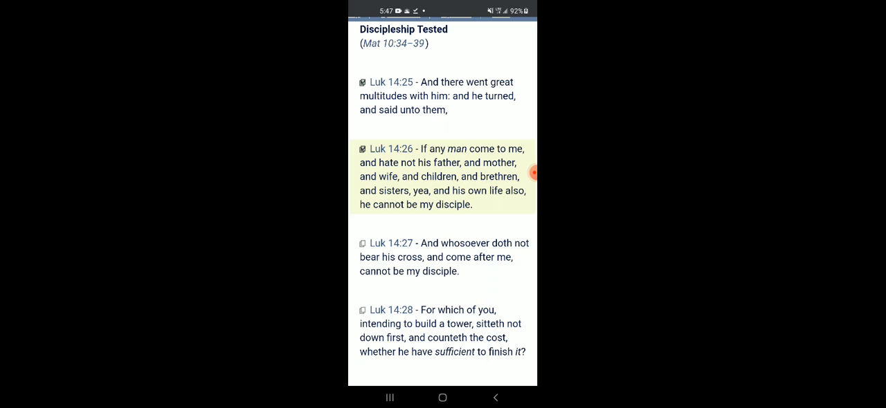
- Highlight Luke 14:27, the next verse in the Discipleship Tested passage
click(443, 257)
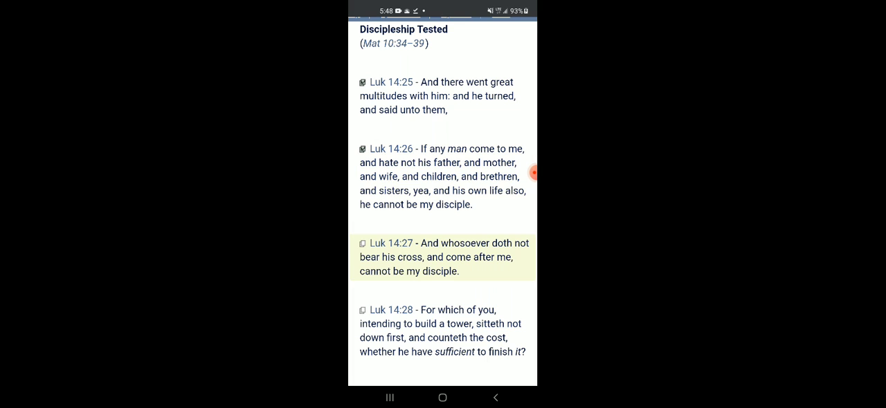
- Clear the Luke 14:27 highlight so no verse is selected
click(362, 242)
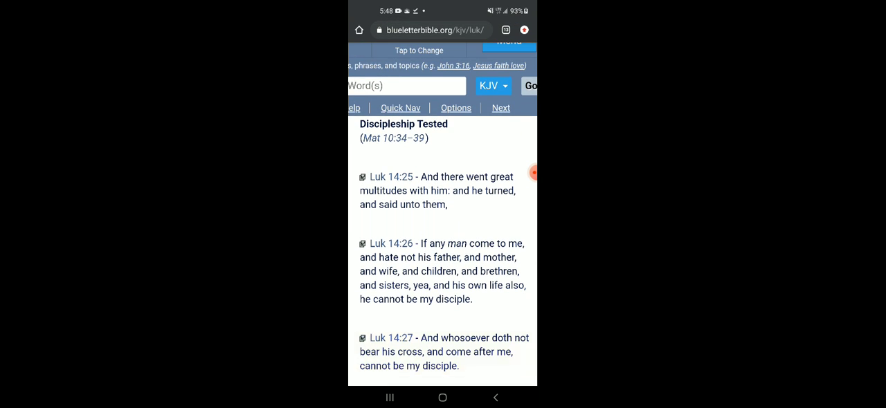
- Search the KJV for 'Destroy the works' and open the 1 John 3:8 exact match
click(407, 86)
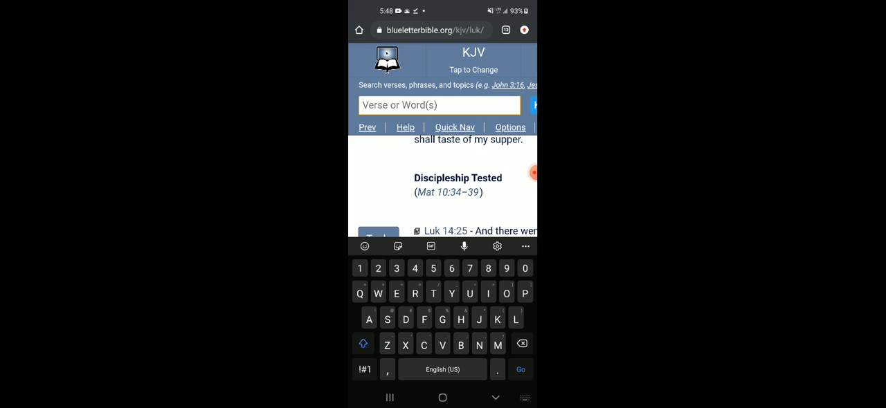
text(Destroy the)
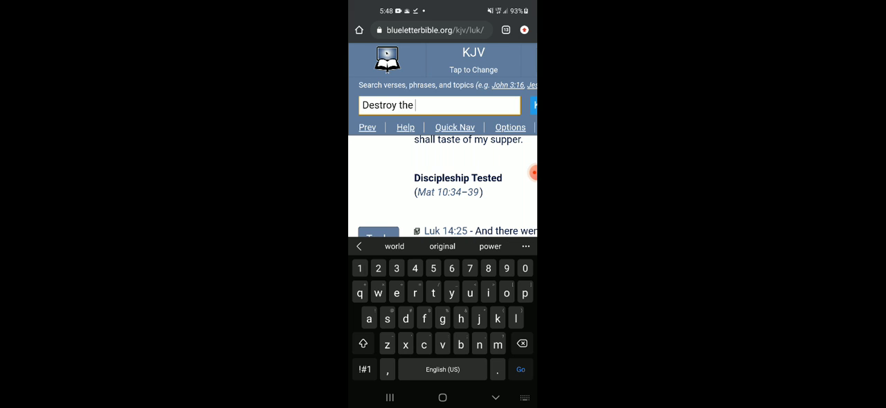
text(work)
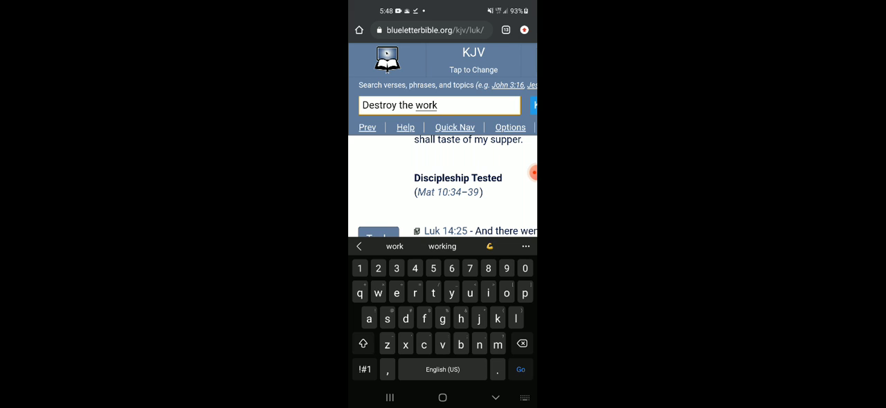
text(s)
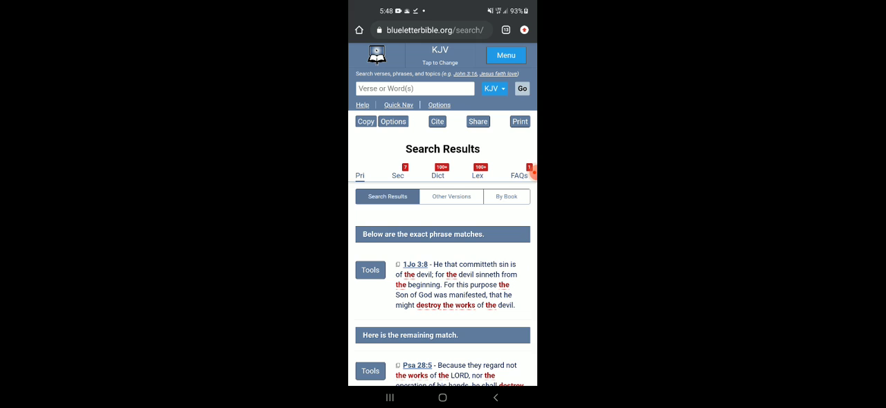
click(416, 264)
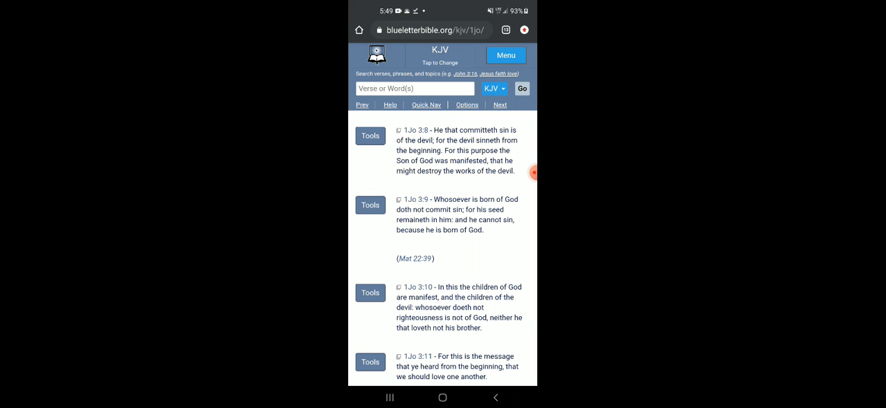
- Scroll the 'destroy the work' results down to the 1 John 3:8 phrase match
scroll(down, 3)
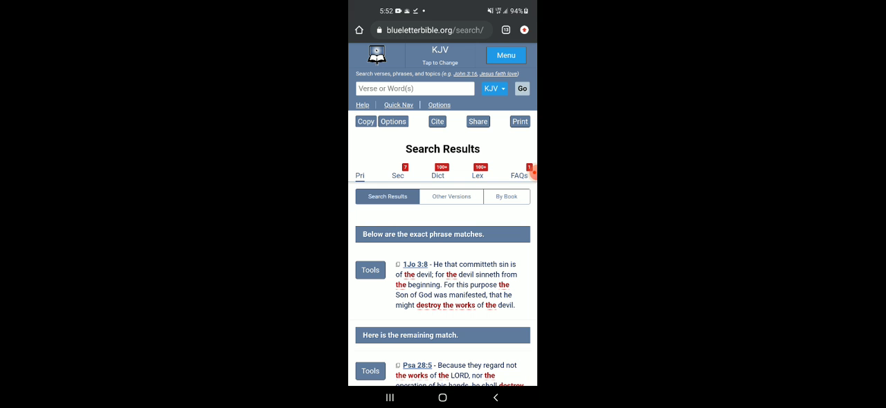
- Open 2 Timothy chapter 2 in the KJV at verses 2:2–2:4
click(496, 397)
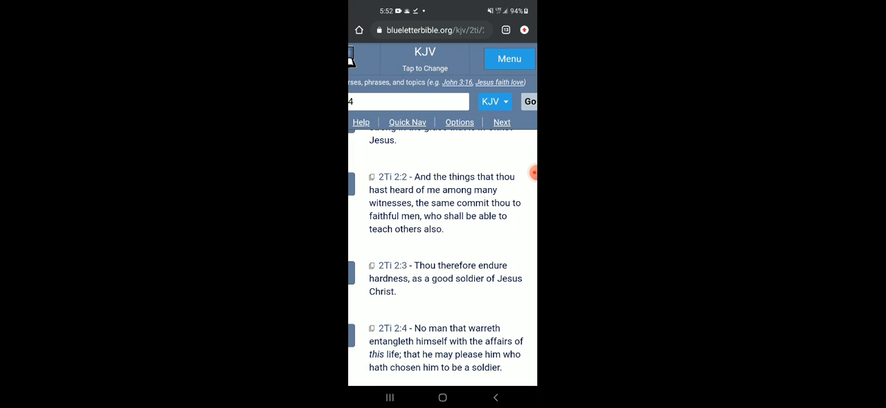
- Highlight 2 Timothy 2:3 and tick its checkbox
scroll(down, 3)
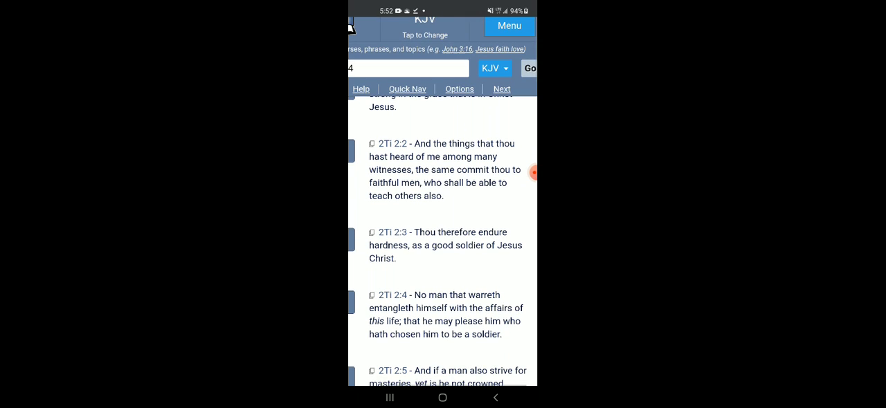
click(445, 244)
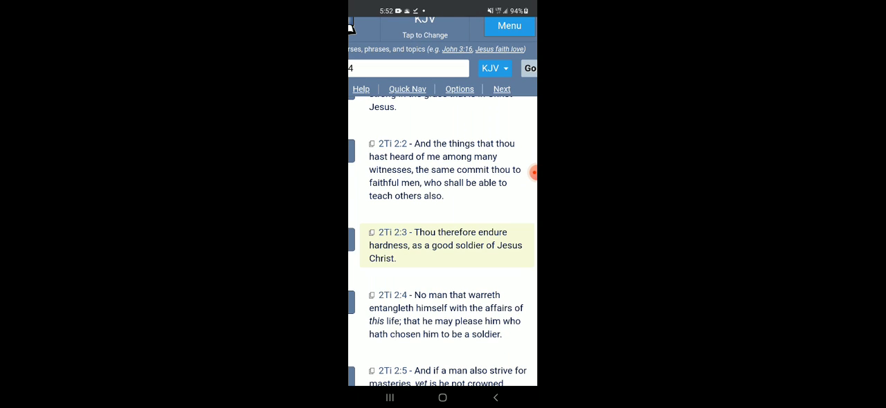
click(370, 232)
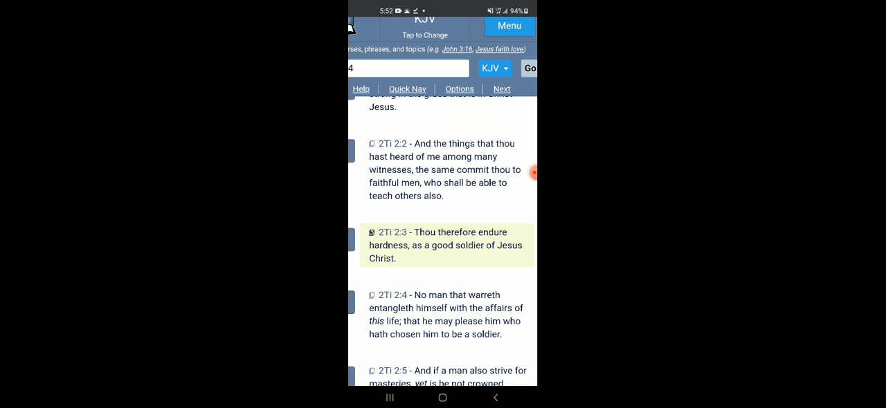
- Move the highlight on to 2 Timothy 2:4
scroll(down, 3)
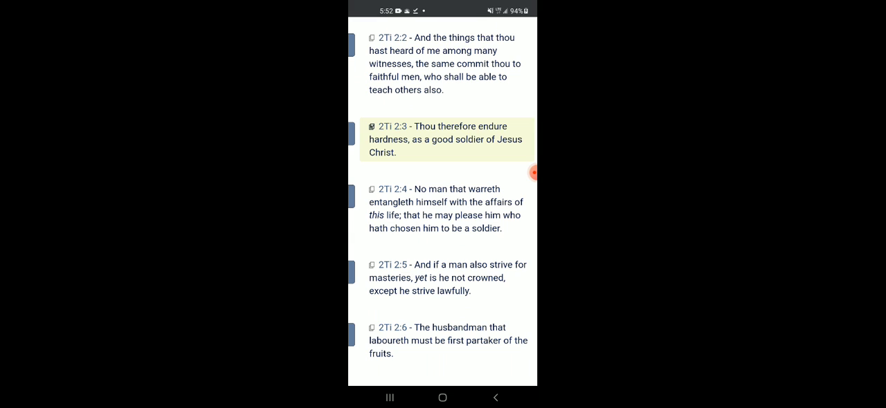
click(445, 209)
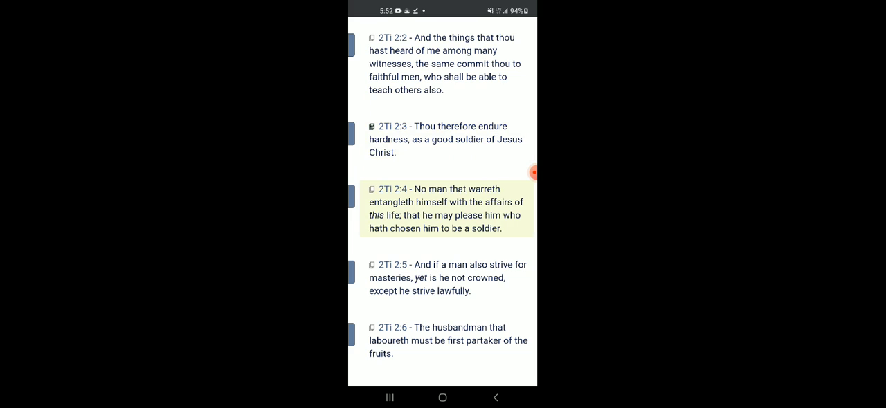